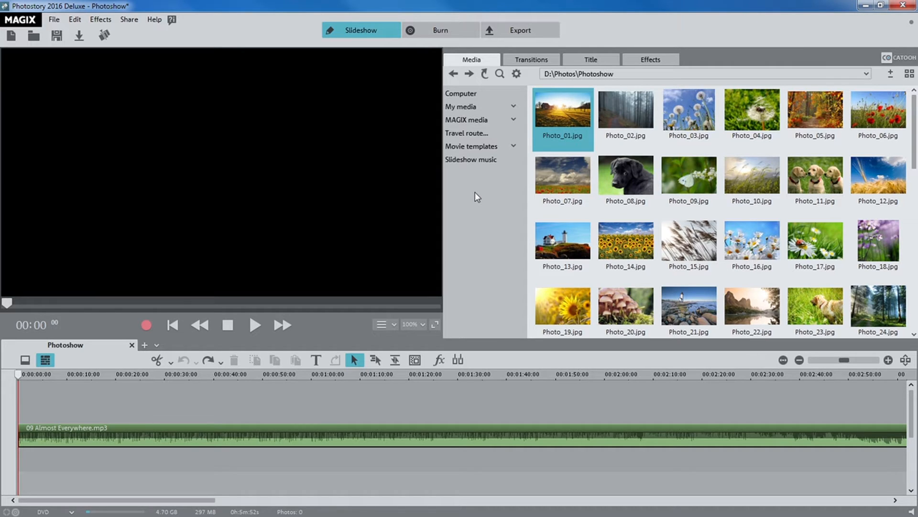
# Show the Snap markers options under Effects with the music track selected
pyautogui.click(255, 324)
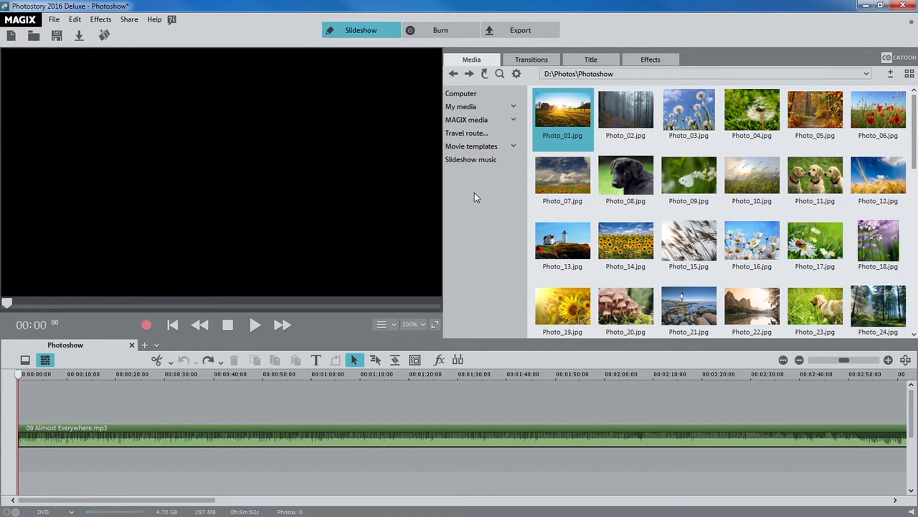
pyautogui.click(650, 59)
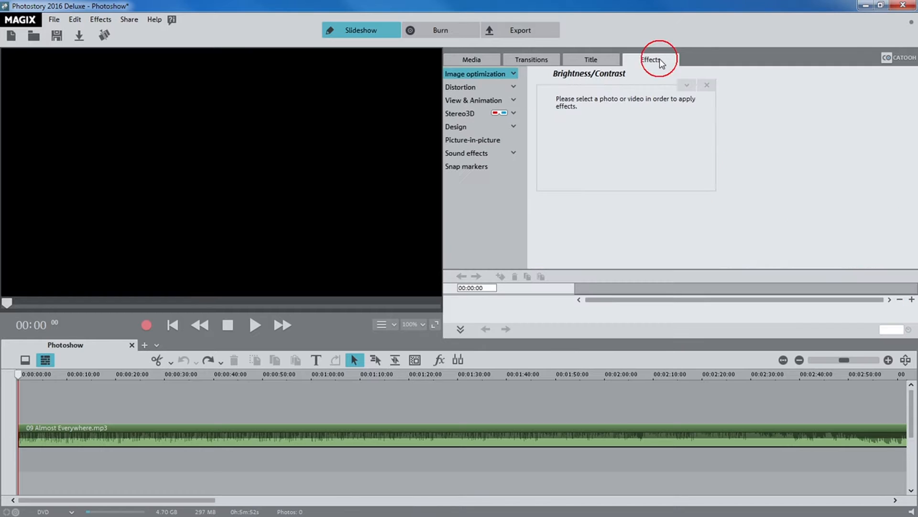
pyautogui.click(467, 166)
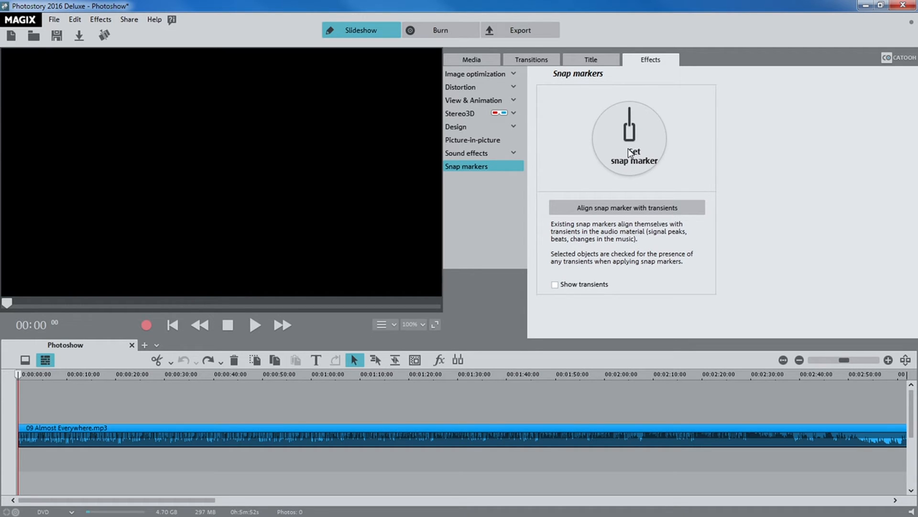
# Place beat-aligned snap markers on the music track and zoom the timeline to see them
pyautogui.click(254, 324)
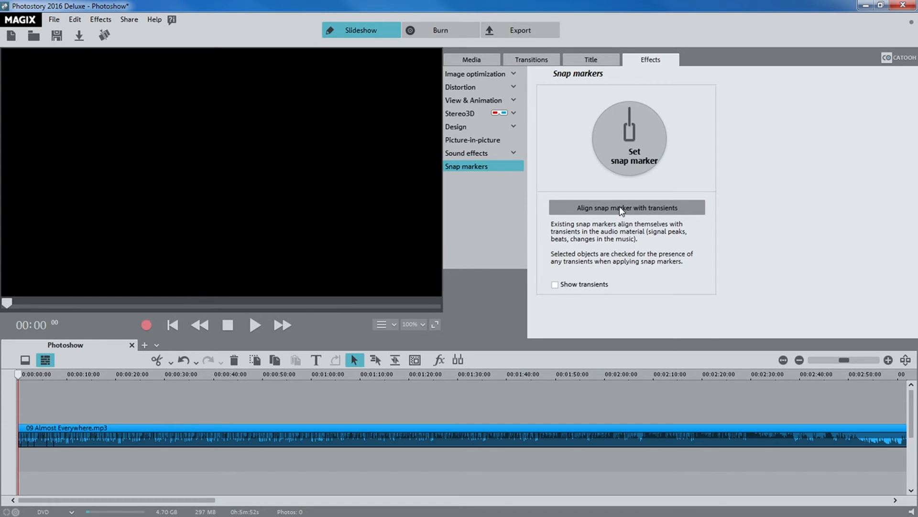
pyautogui.moveTo(717, 309)
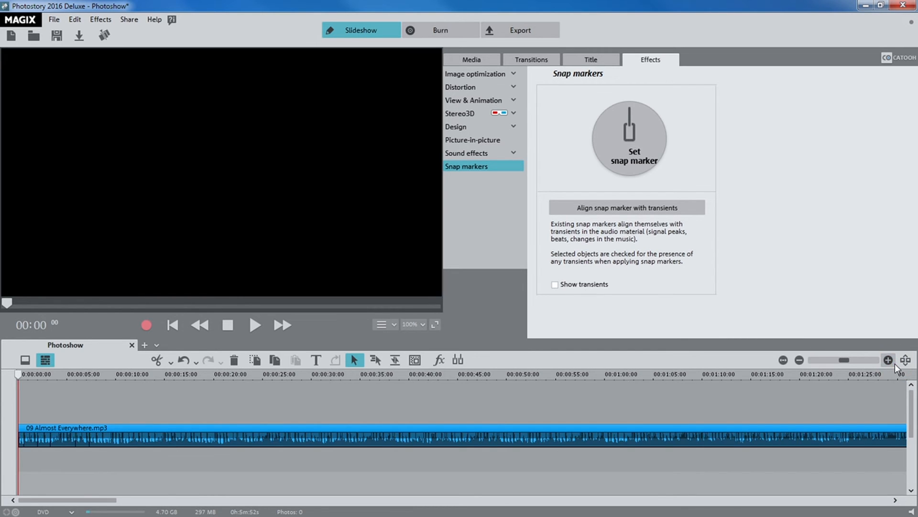
pyautogui.click(888, 360)
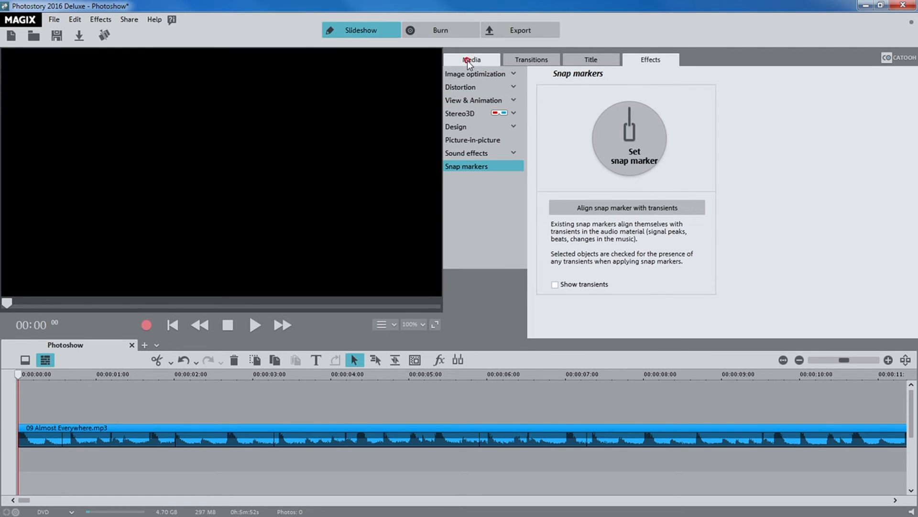
# Return to the Media library to drag Photo_01.jpg onto the timeline above the music
pyautogui.click(472, 60)
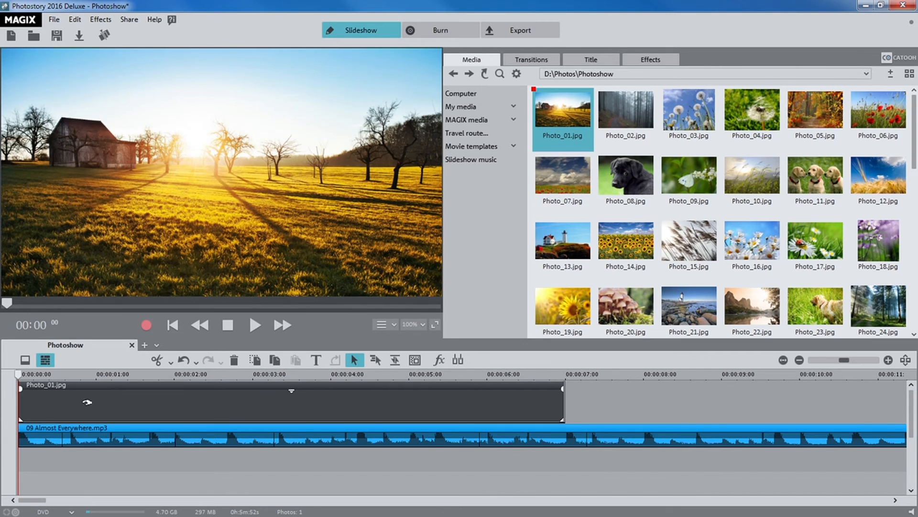
pyautogui.moveTo(562, 411)
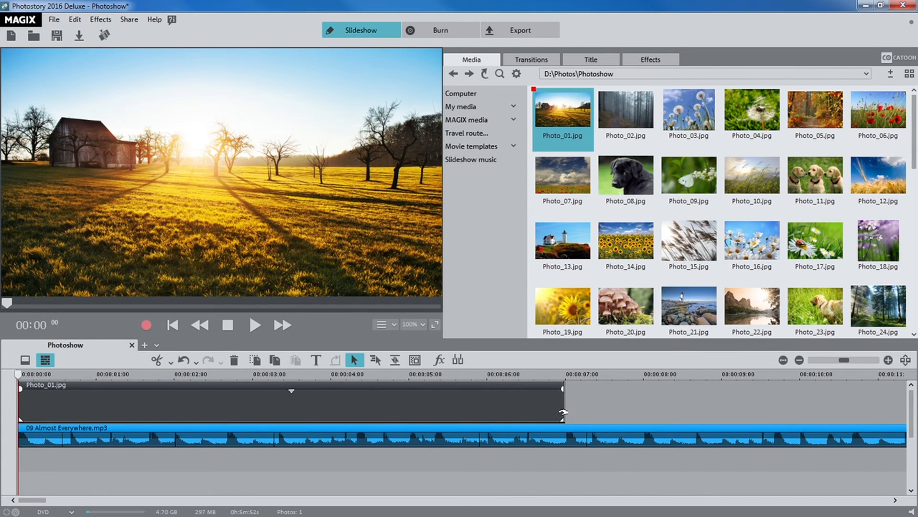